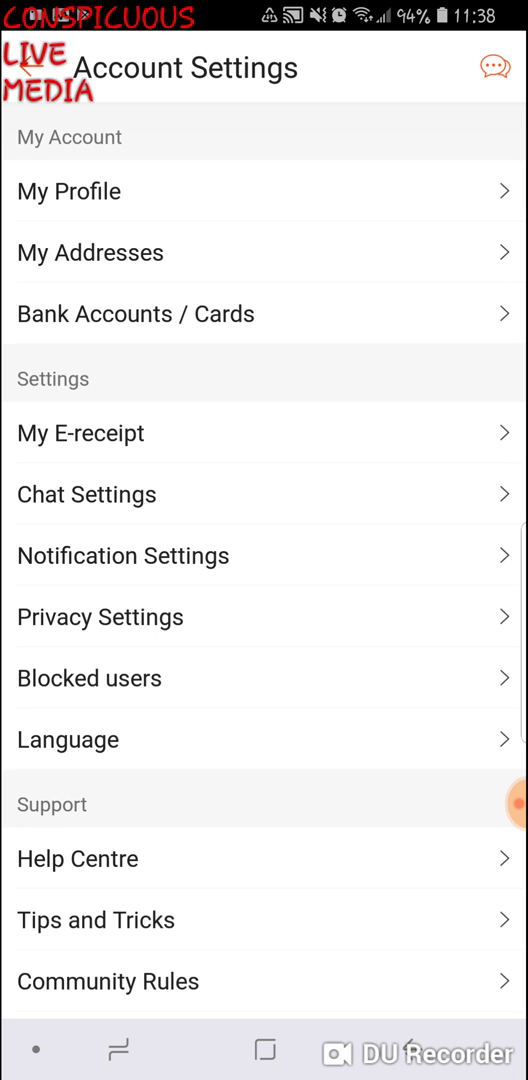
Press Home to leave Shopee's Account Settings for the home screen.
{"action": "left_click", "coordinate": [472, 987]}
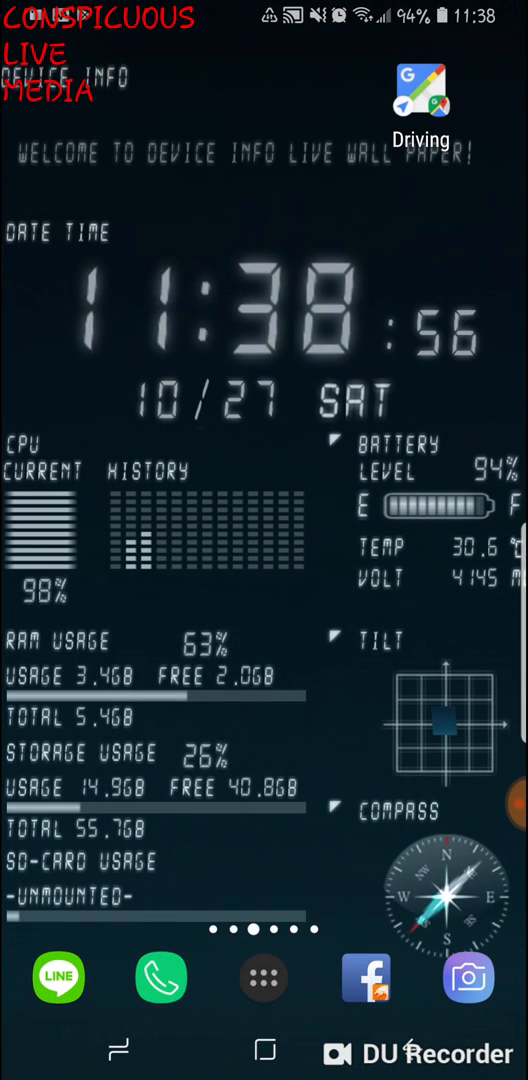
Launch Apk Share from the app drawer and select 蝦皮購物 (30.1 MB).
{"action": "left_click", "coordinate": [264, 977]}
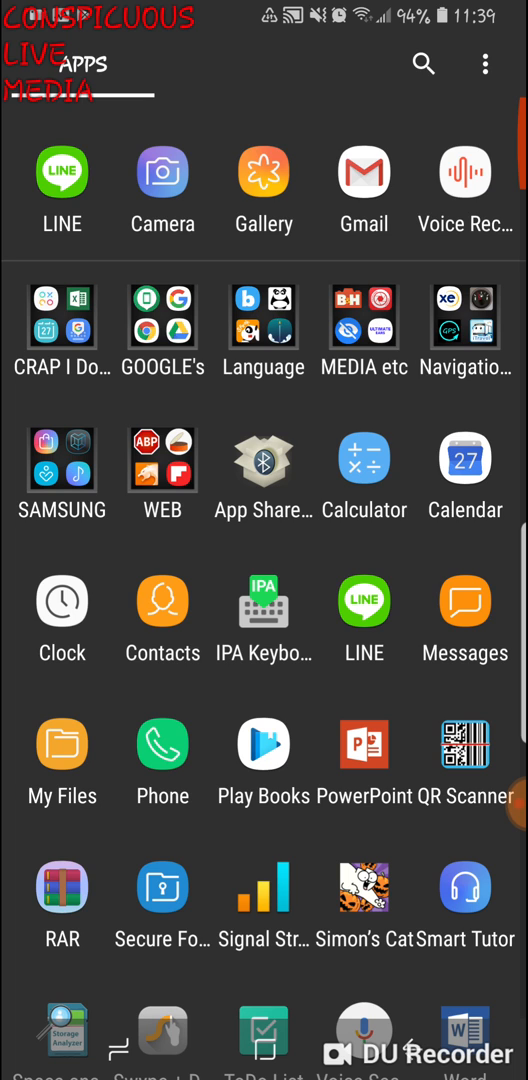
{"action": "left_click", "coordinate": [263, 462]}
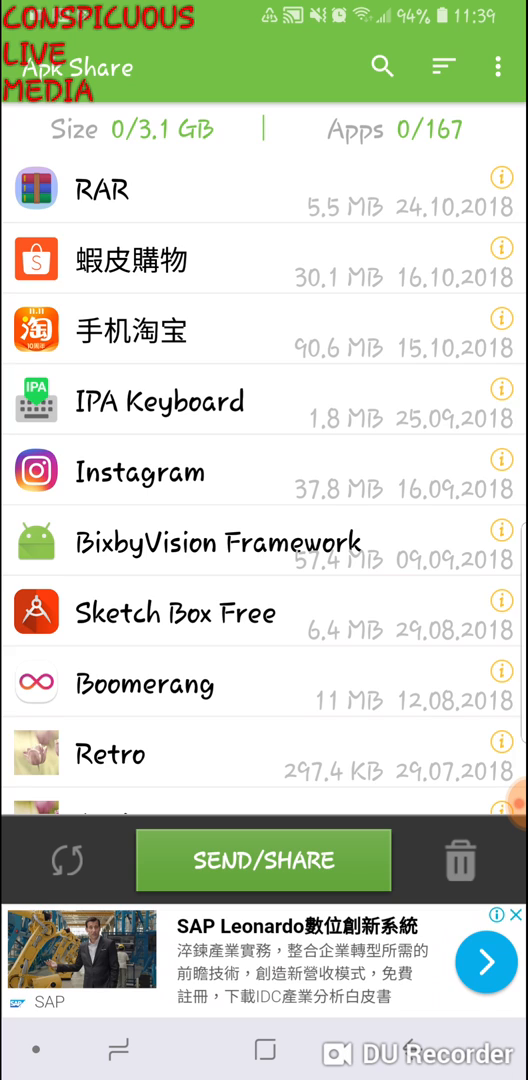
{"action": "left_click", "coordinate": [264, 261]}
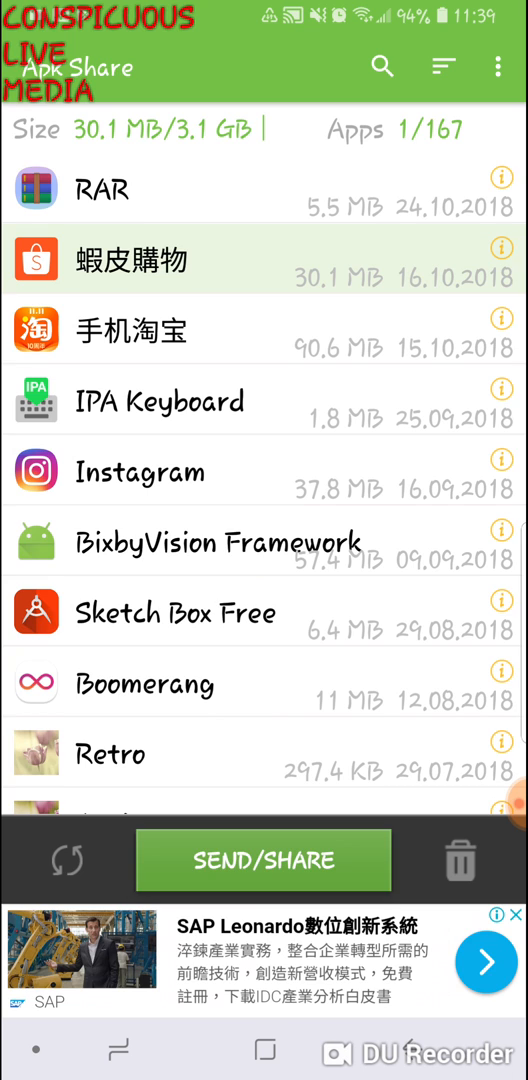
Open the Shopee APK's share targets and browse Bluetooth, Gmail, LINE.
{"action": "left_click", "coordinate": [263, 860]}
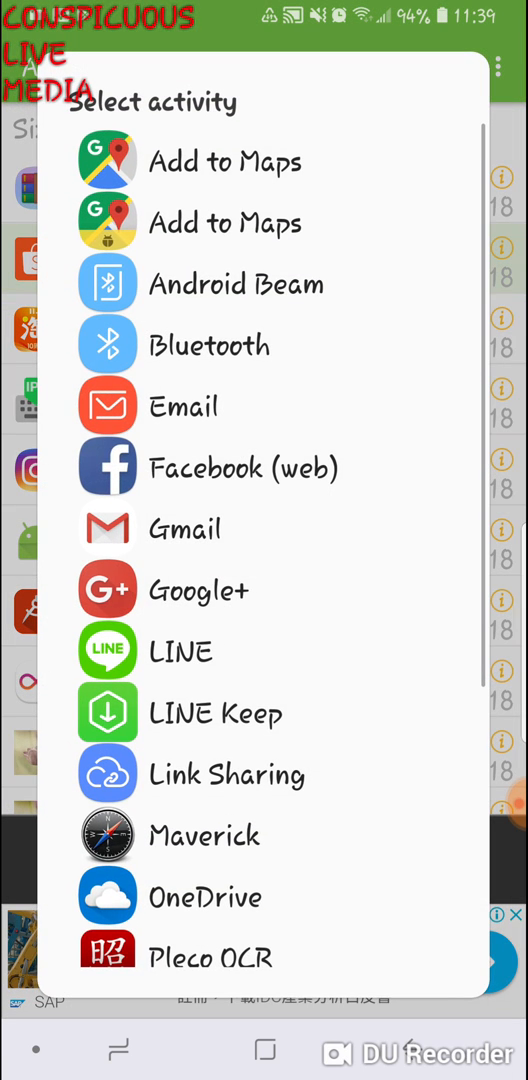
{"action": "scroll", "scroll_direction": "down", "scroll_amount": 3}
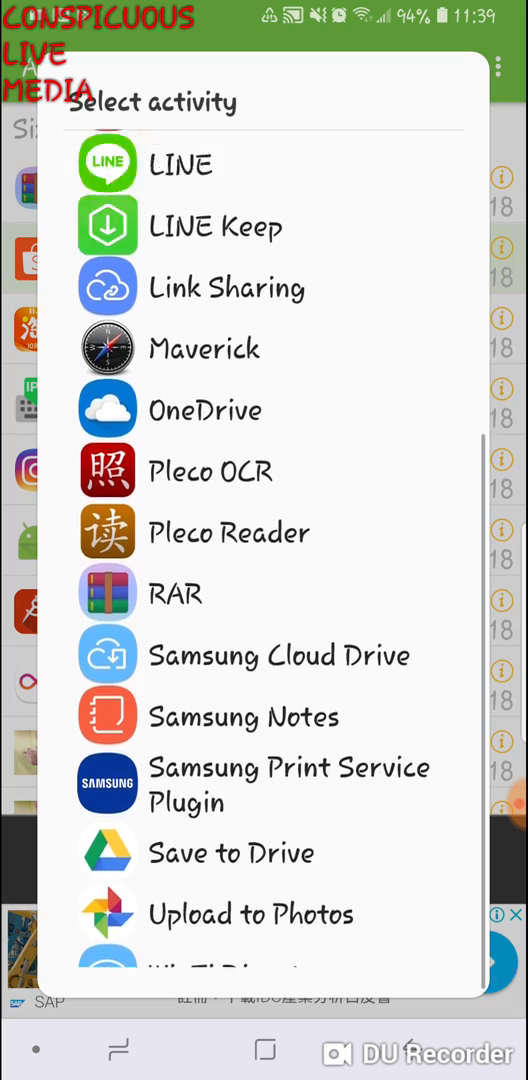
{"action": "scroll", "scroll_direction": "up", "scroll_amount": 3}
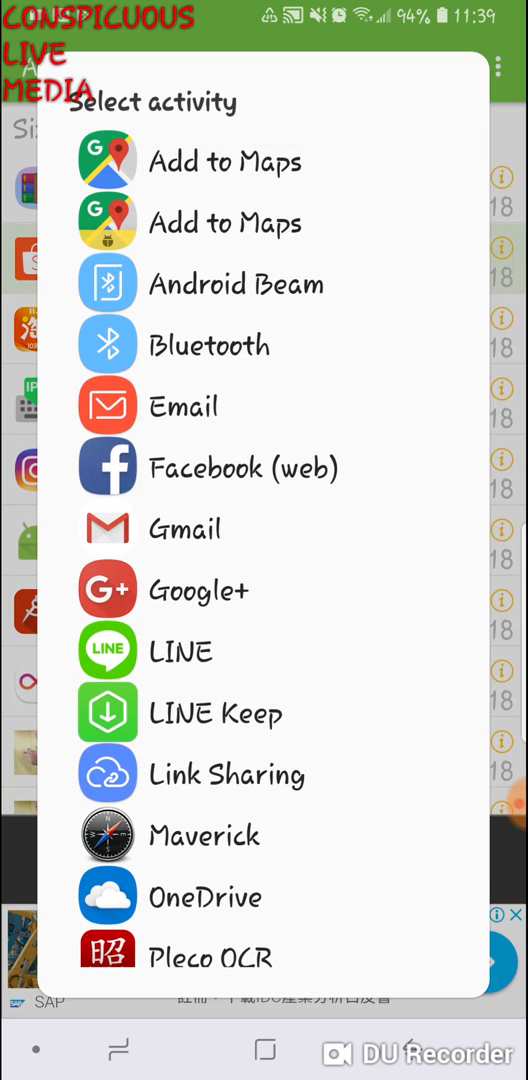